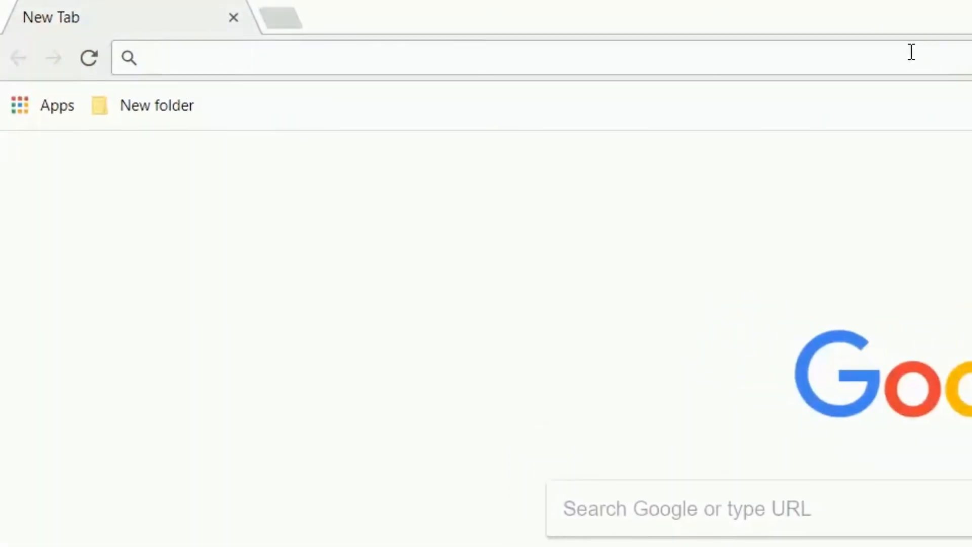
Step: Load the Google homepage and show the Google apps list with Gmail available
{"action": "type", "text": "accounts."}
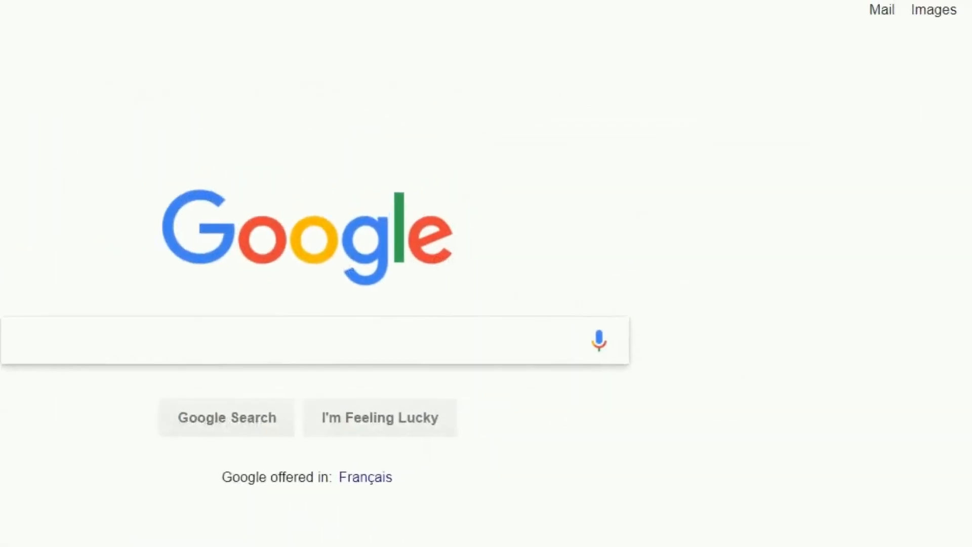
{"action": "left_click", "coordinate": [827, 68]}
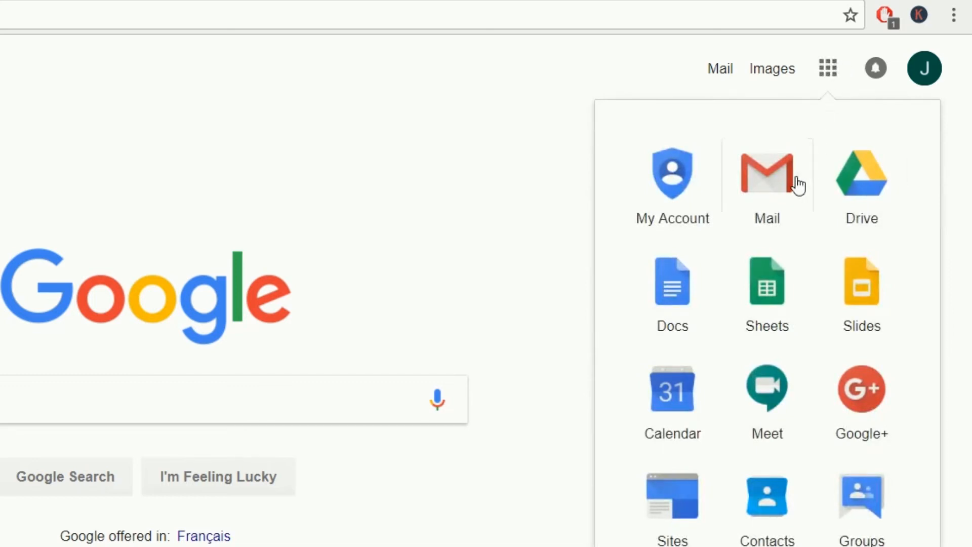
{"action": "mouse_move", "coordinate": [861, 183]}
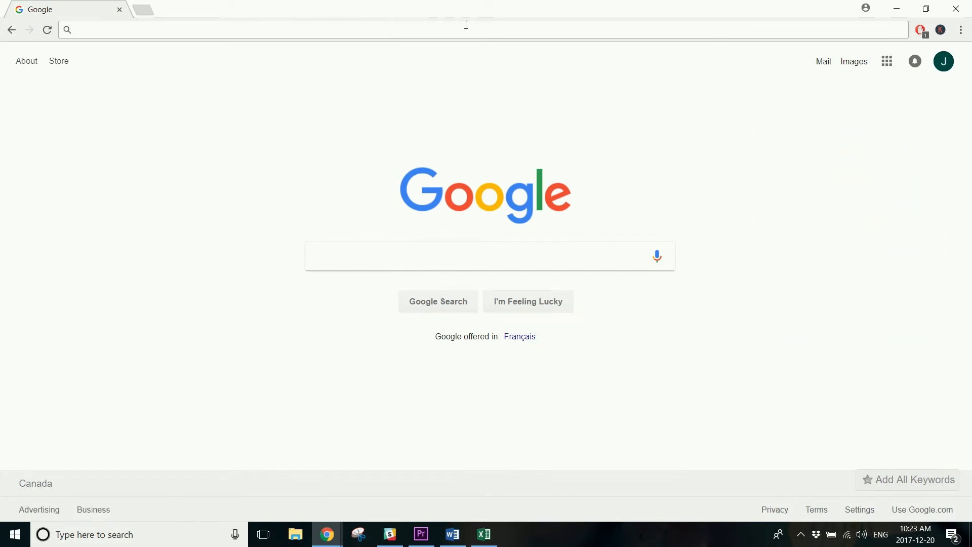
Step: Go to icloud.com and reach the signed-in iCloud home page with its app launcher
{"action": "type", "text": "icloud.com"}
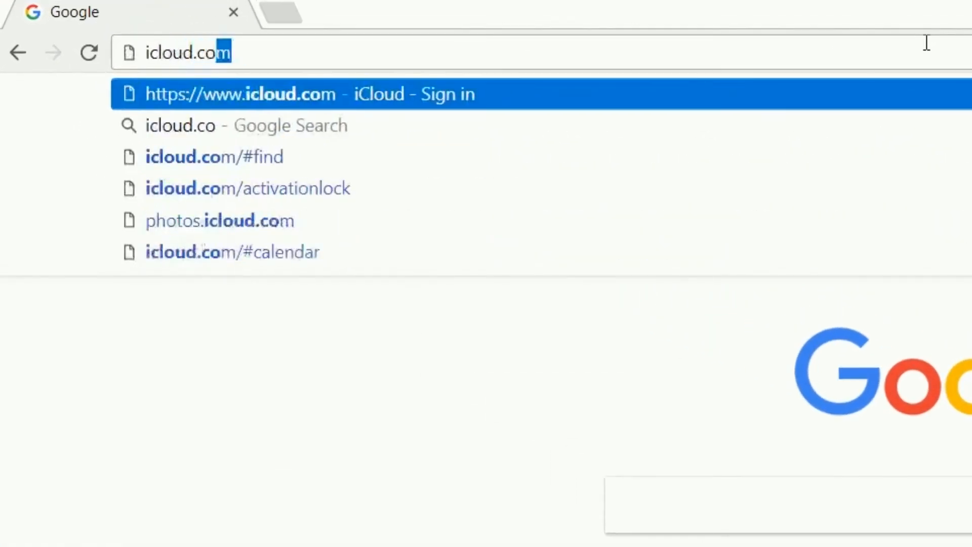
{"action": "left_click", "coordinate": [248, 93]}
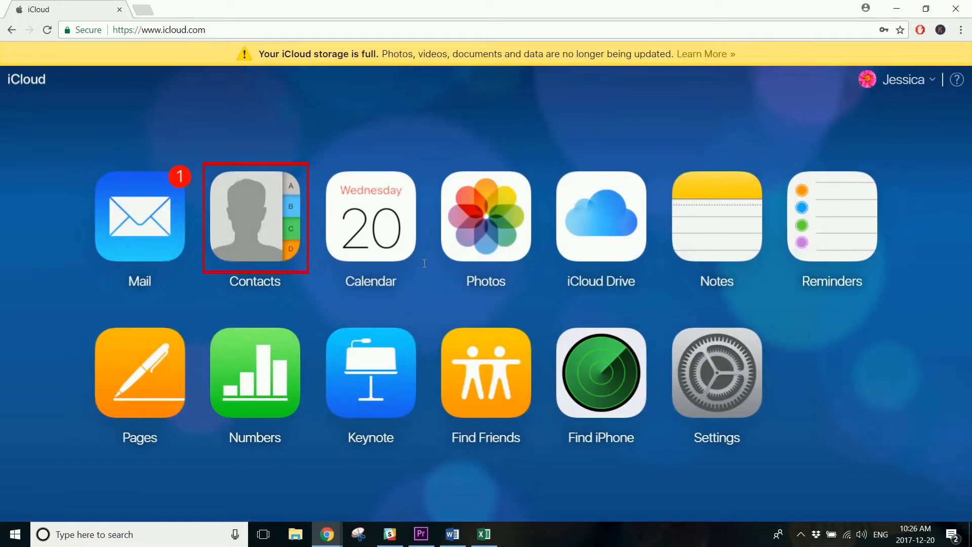
Step: Open iCloud Contacts and bring up the gear options to select all and export a vCard
{"action": "left_click", "coordinate": [254, 217]}
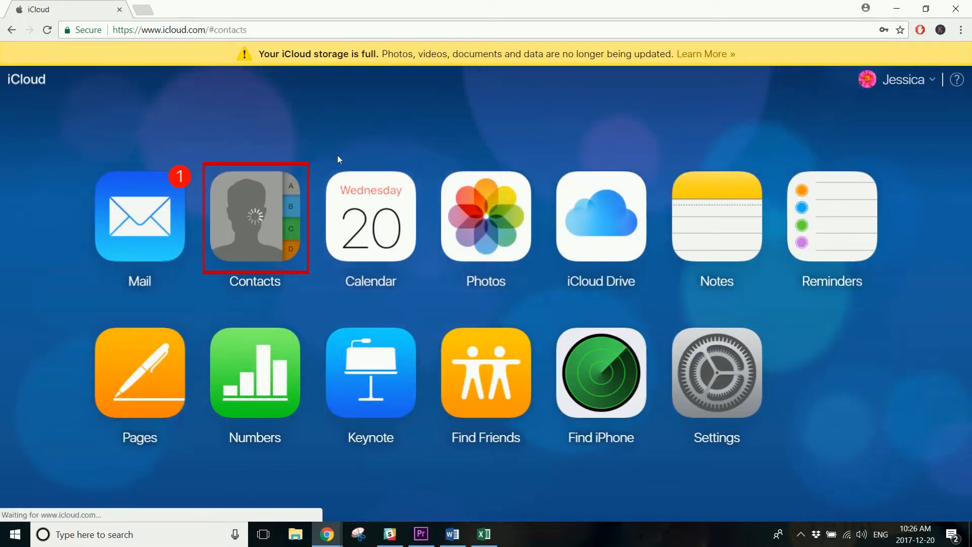
{"action": "left_click", "coordinate": [254, 216]}
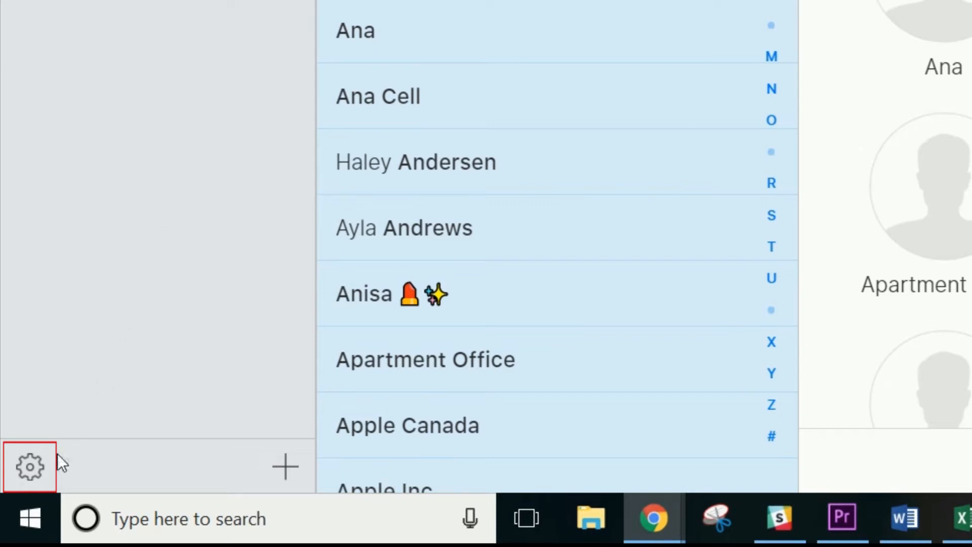
{"action": "left_click", "coordinate": [29, 466]}
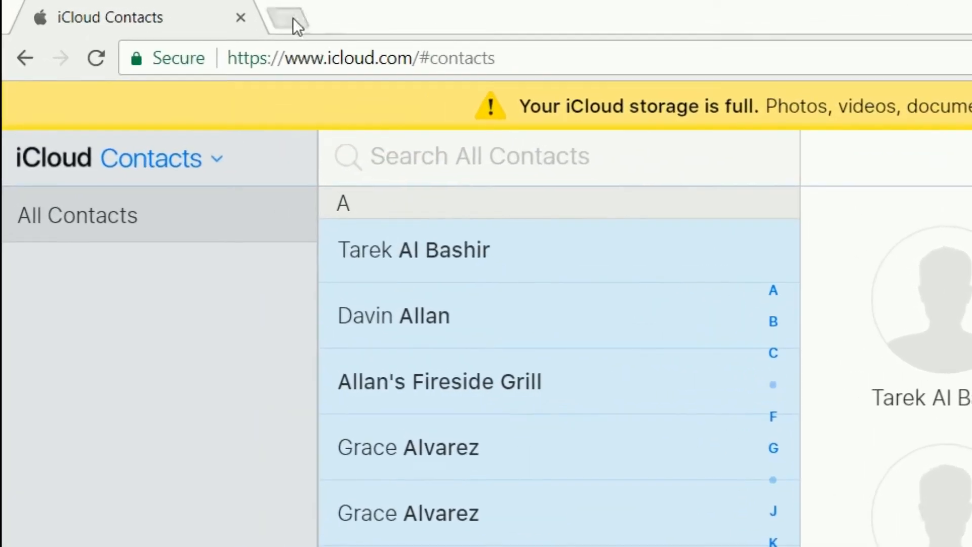
Step: Sign in at google.com and open Google Contacts from the apps list
{"action": "type", "text": "google.com"}
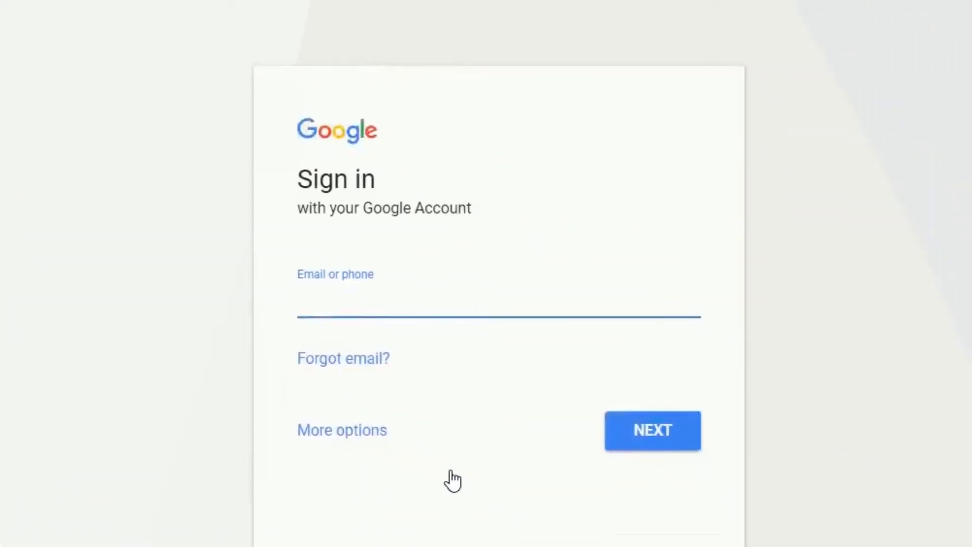
{"action": "left_click", "coordinate": [651, 431]}
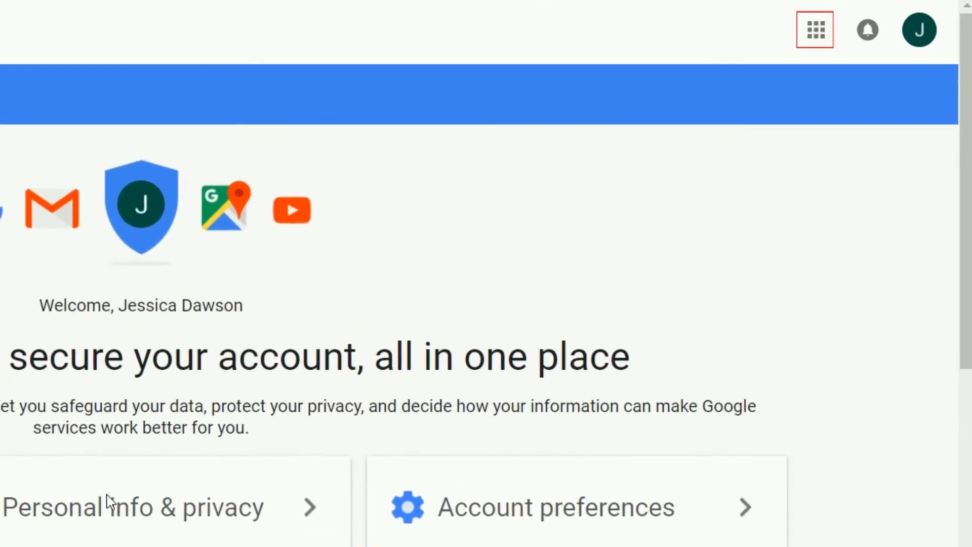
{"action": "left_click", "coordinate": [814, 29]}
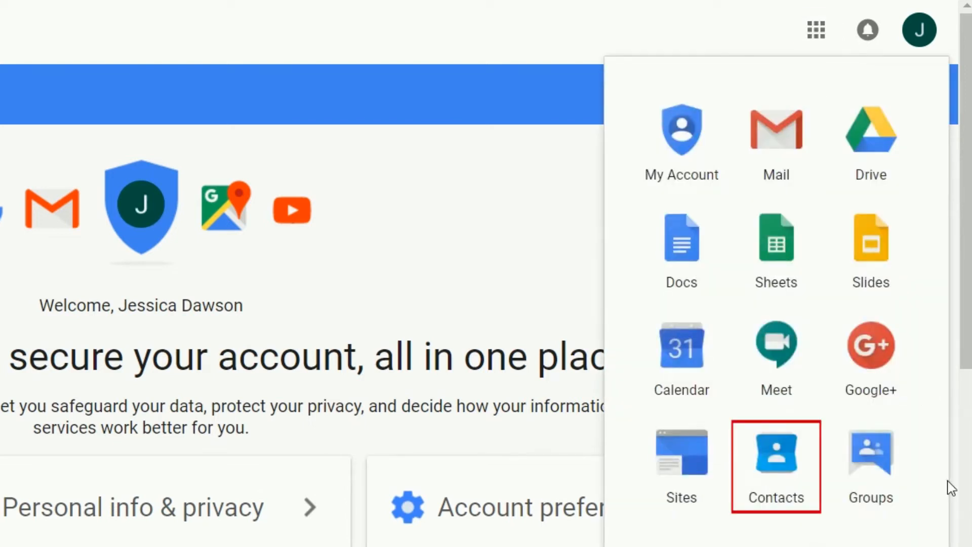
{"action": "left_click", "coordinate": [776, 458]}
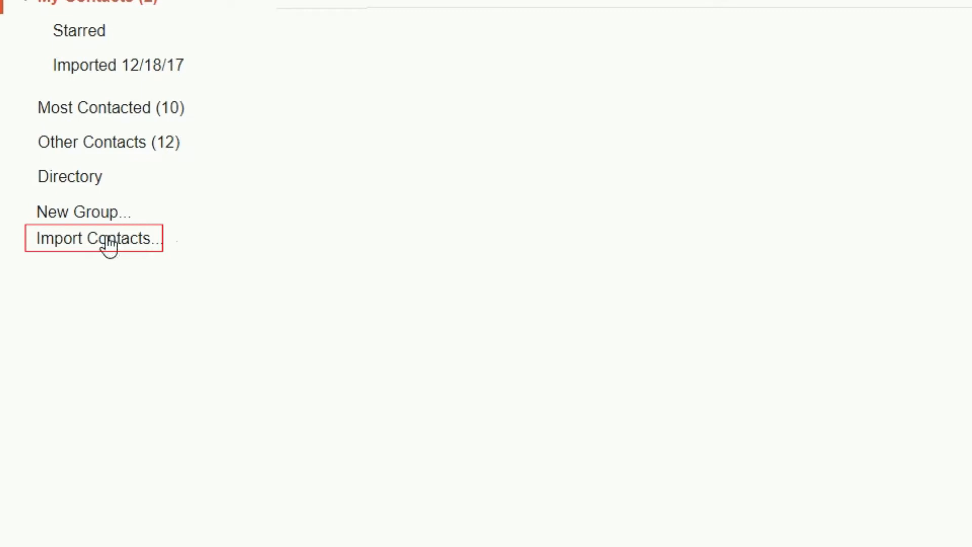
{"action": "left_click", "coordinate": [94, 238]}
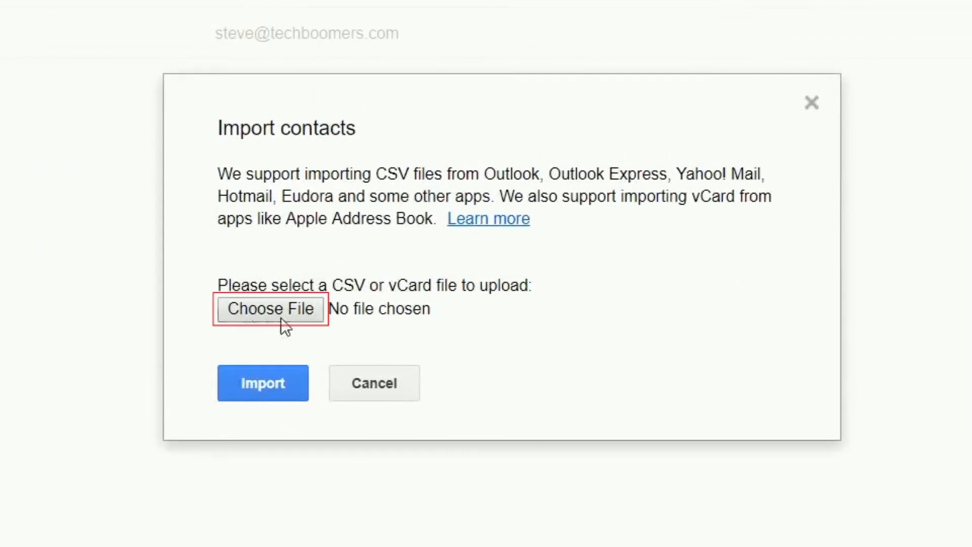
{"action": "left_click", "coordinate": [270, 309]}
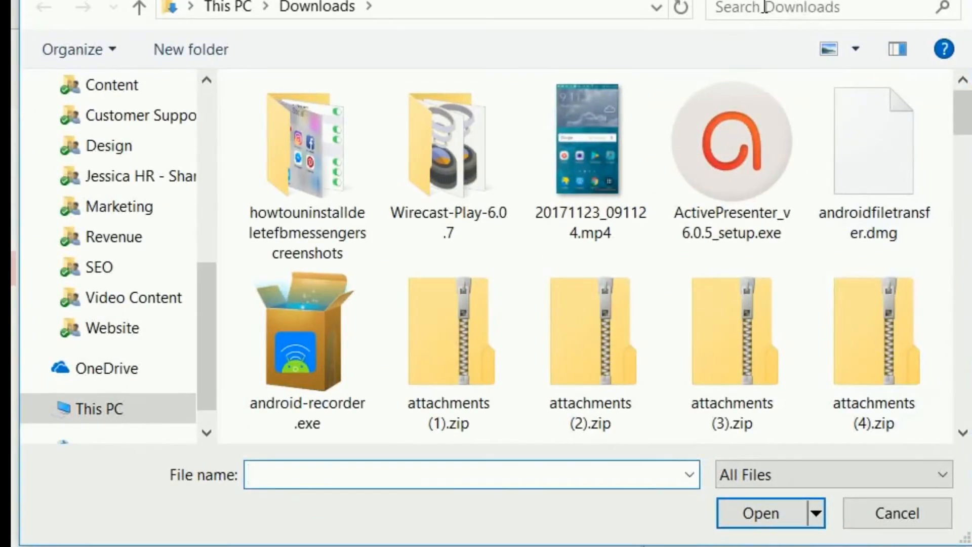
{"action": "type", "text": "vcf"}
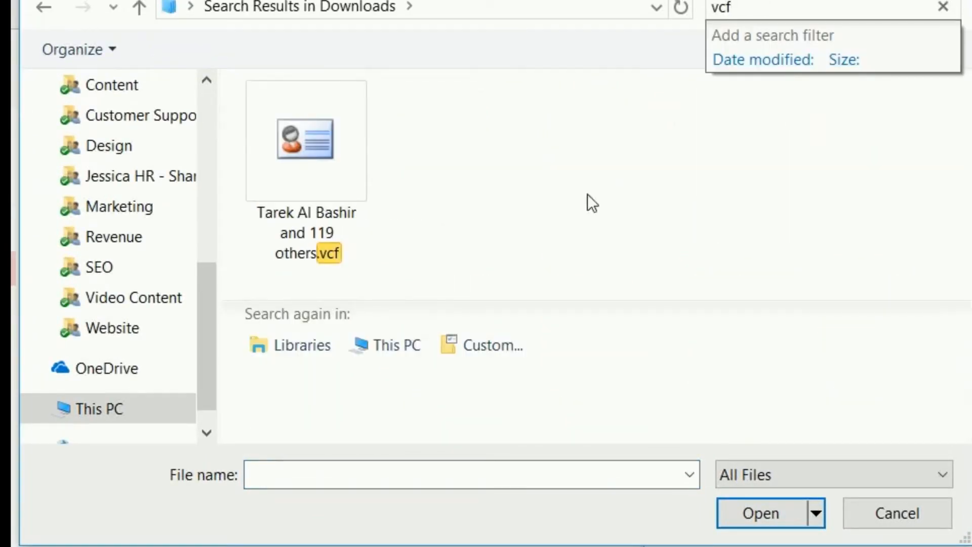
{"action": "left_click", "coordinate": [306, 140]}
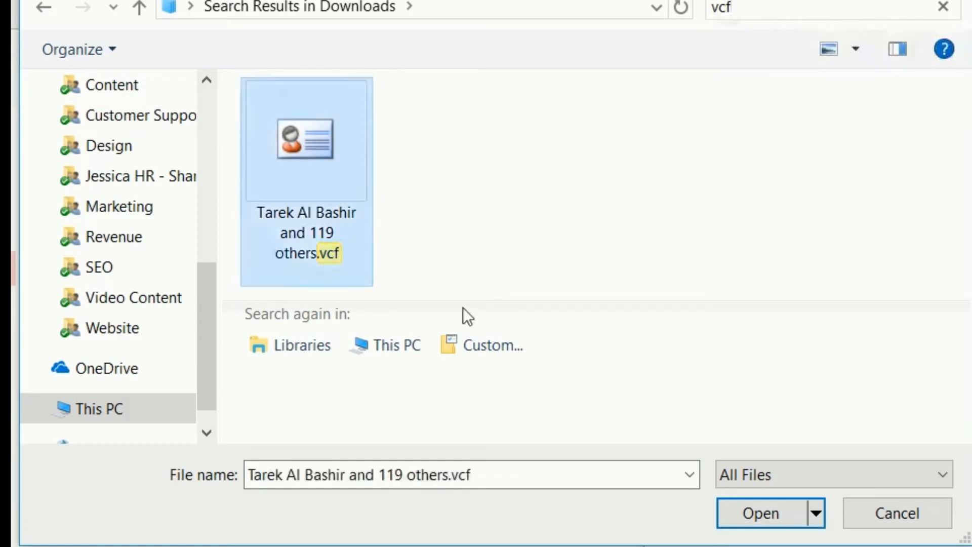
{"action": "left_click", "coordinate": [758, 512]}
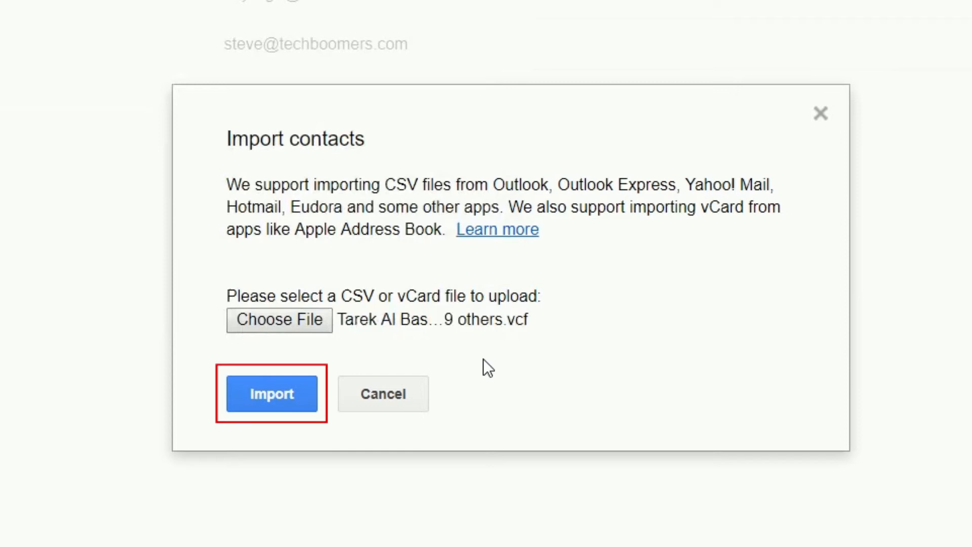
{"action": "mouse_move", "coordinate": [308, 451]}
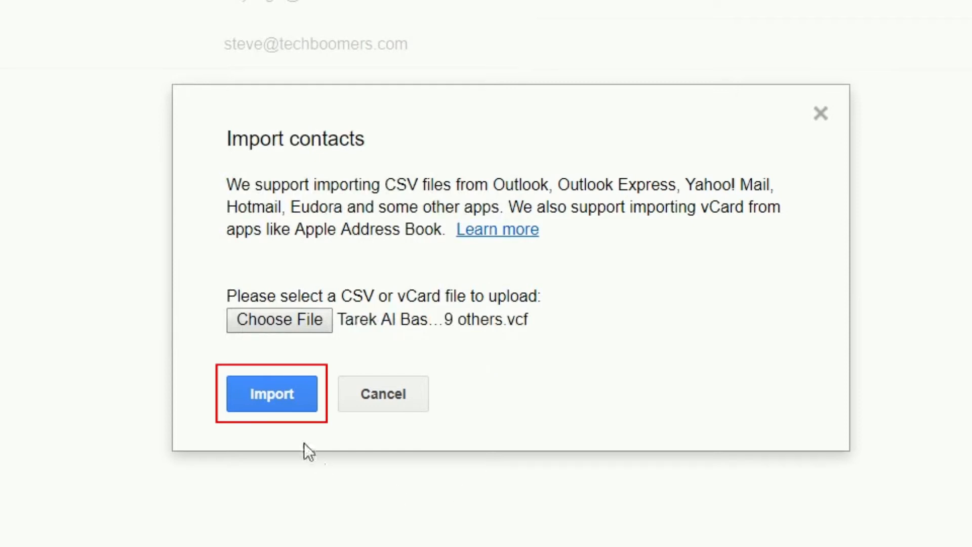
{"action": "mouse_move", "coordinate": [318, 477]}
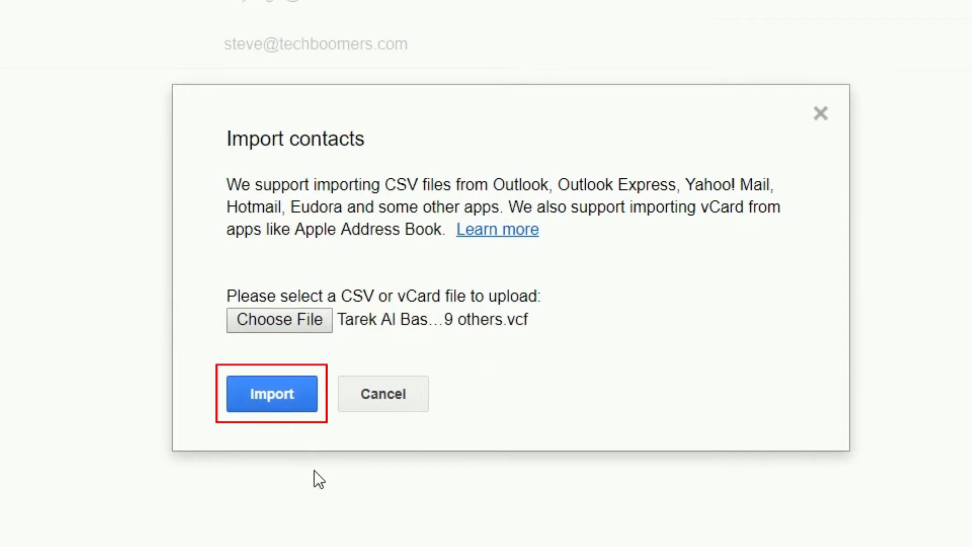
{"action": "left_click", "coordinate": [271, 394]}
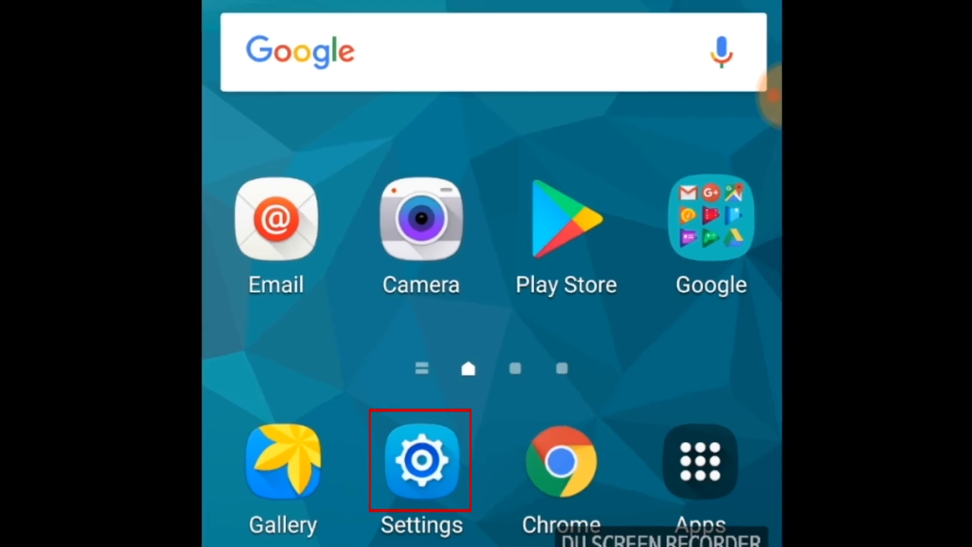
Step: In Android Settings > Accounts > Google, sync the contacts onto the phone
{"action": "left_click", "coordinate": [421, 461]}
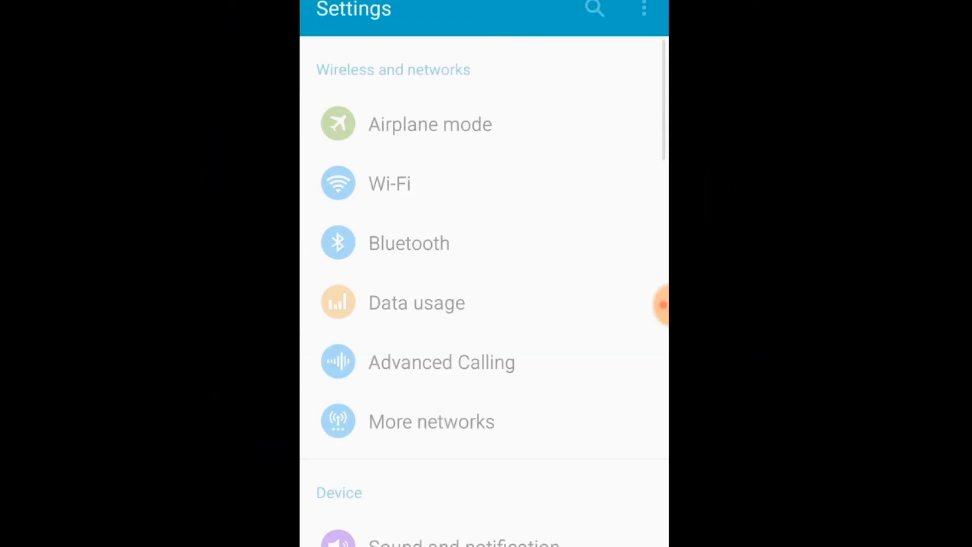
{"action": "scroll", "scroll_direction": "down", "scroll_amount": 3}
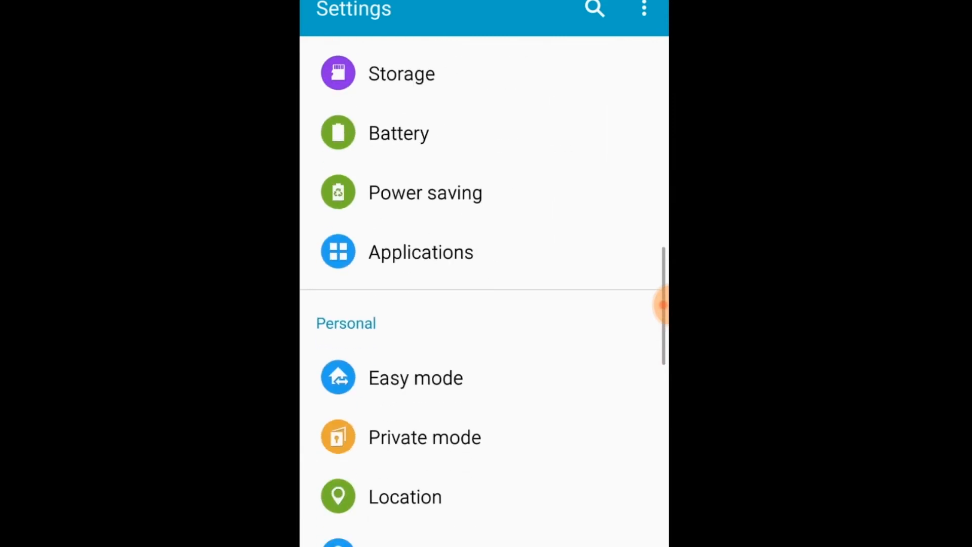
{"action": "scroll", "scroll_direction": "down", "scroll_amount": 3}
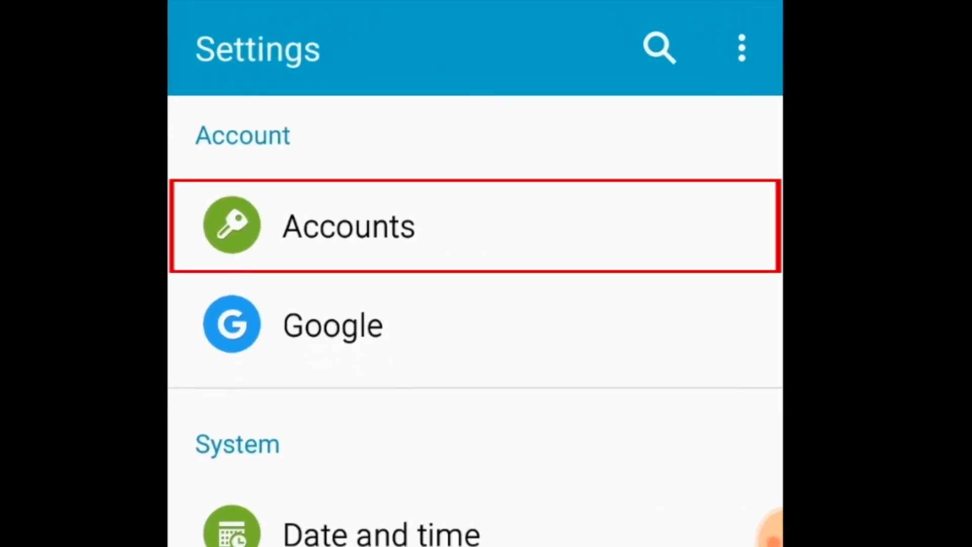
{"action": "left_click", "coordinate": [347, 224]}
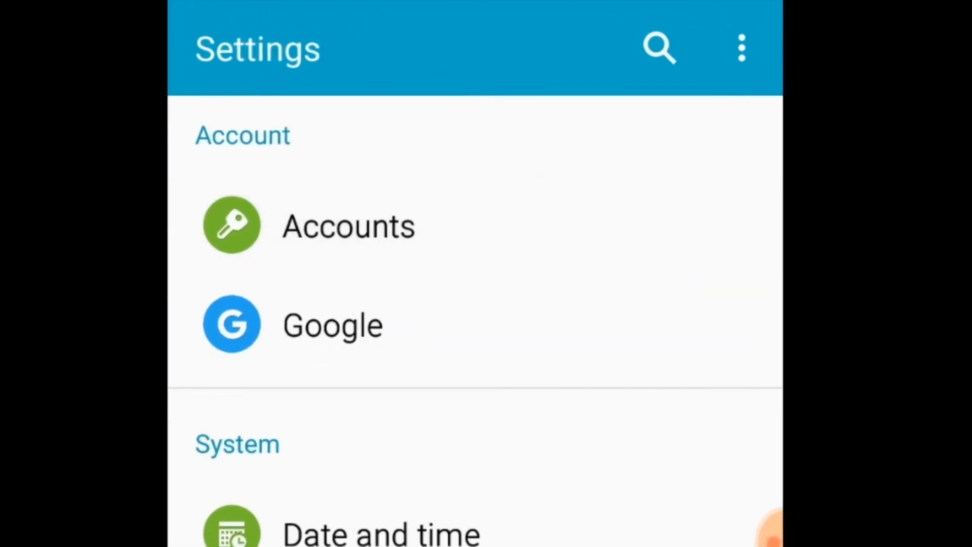
{"action": "left_click", "coordinate": [348, 225]}
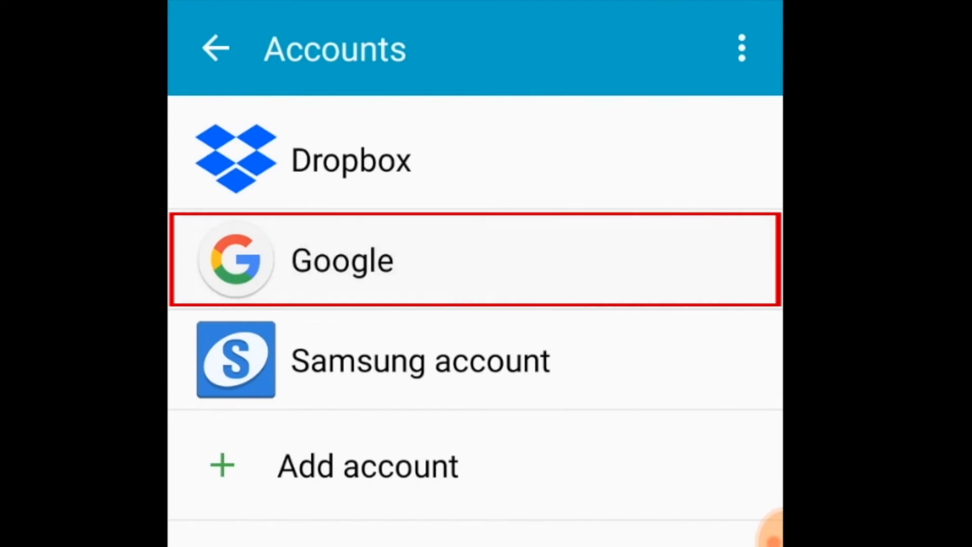
{"action": "left_click", "coordinate": [341, 259]}
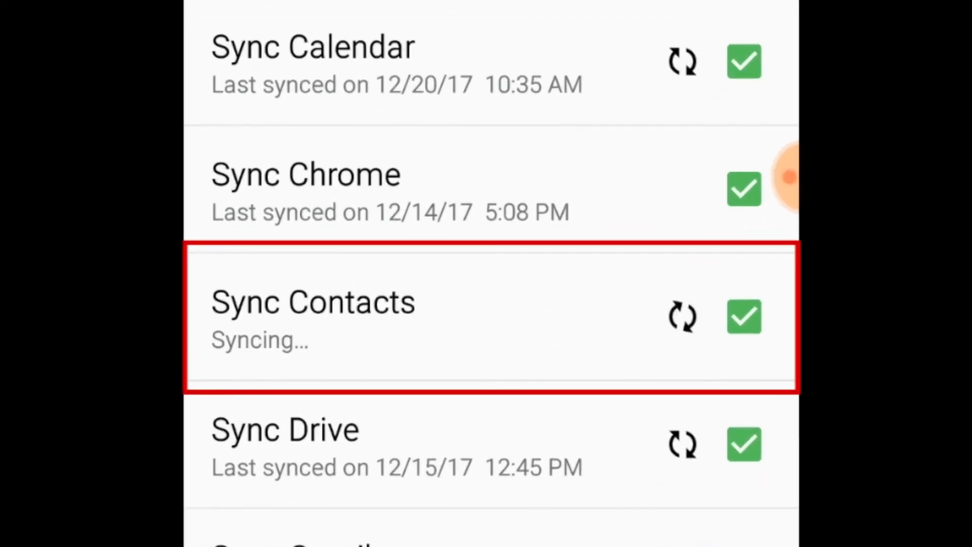
{"action": "scroll", "scroll_direction": "down", "scroll_amount": 3}
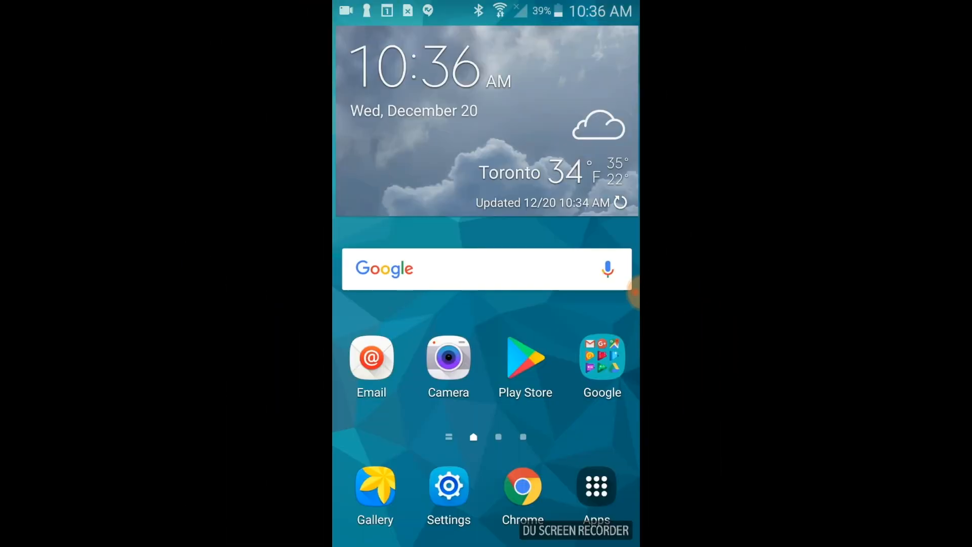
Step: Open the phone's Contacts app from Apps and scroll through the synced list
{"action": "left_click", "coordinate": [595, 488]}
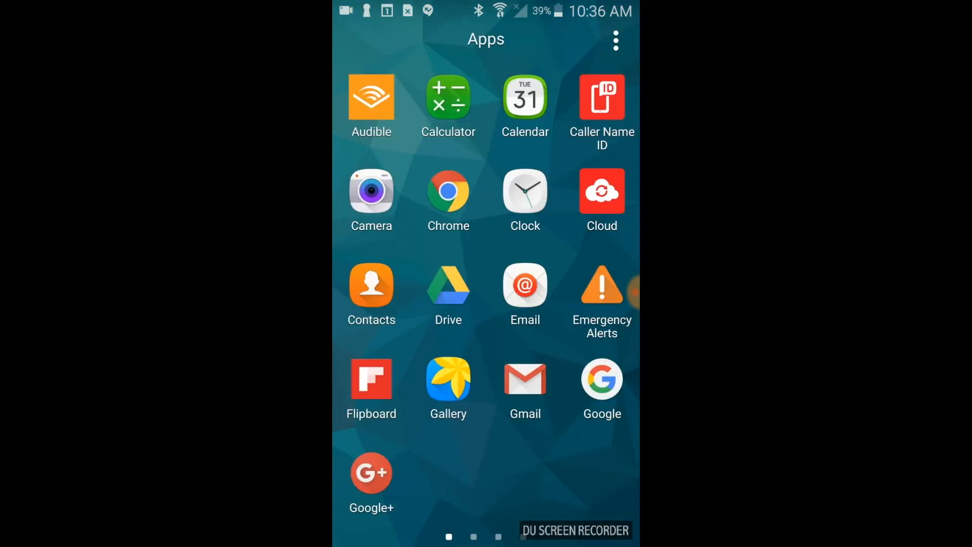
{"action": "left_click", "coordinate": [370, 286]}
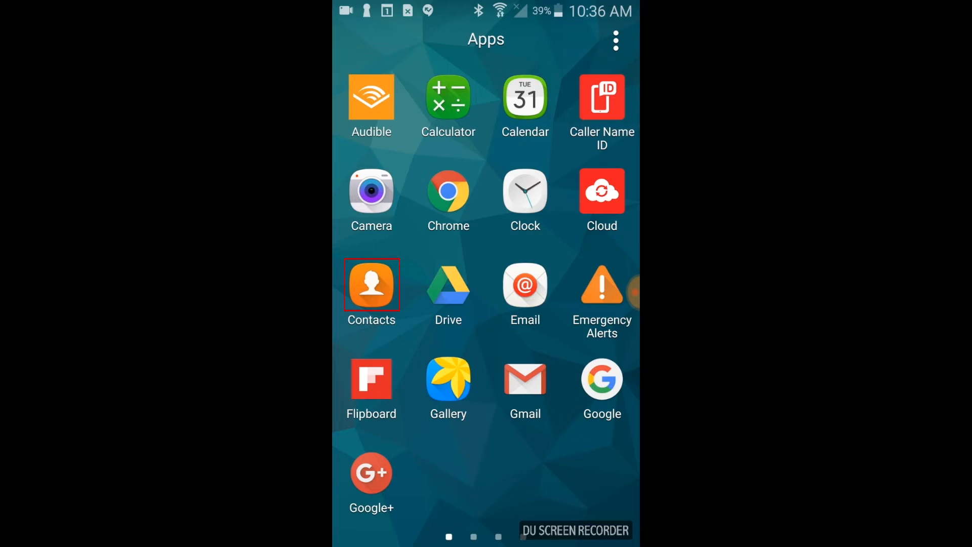
{"action": "left_click", "coordinate": [371, 286]}
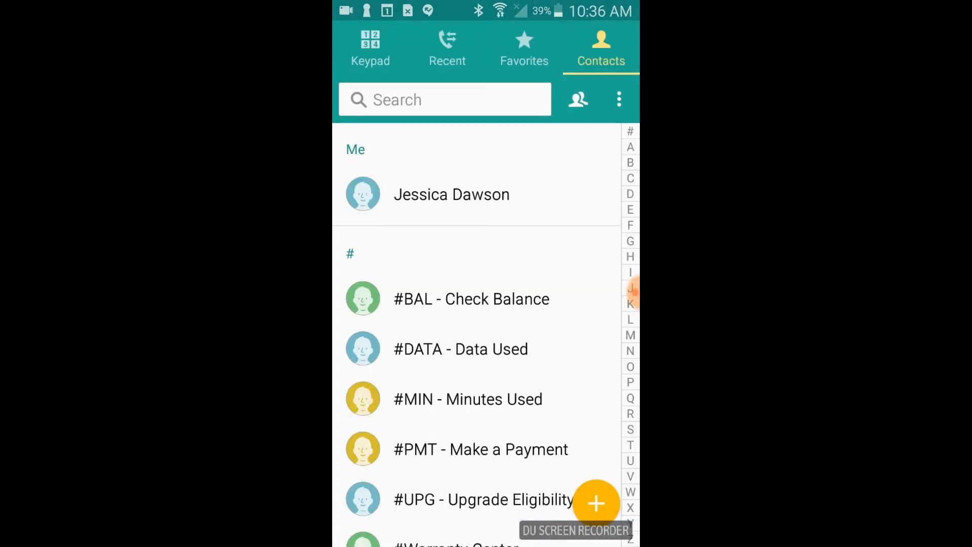
{"action": "scroll", "scroll_direction": "down", "scroll_amount": 3}
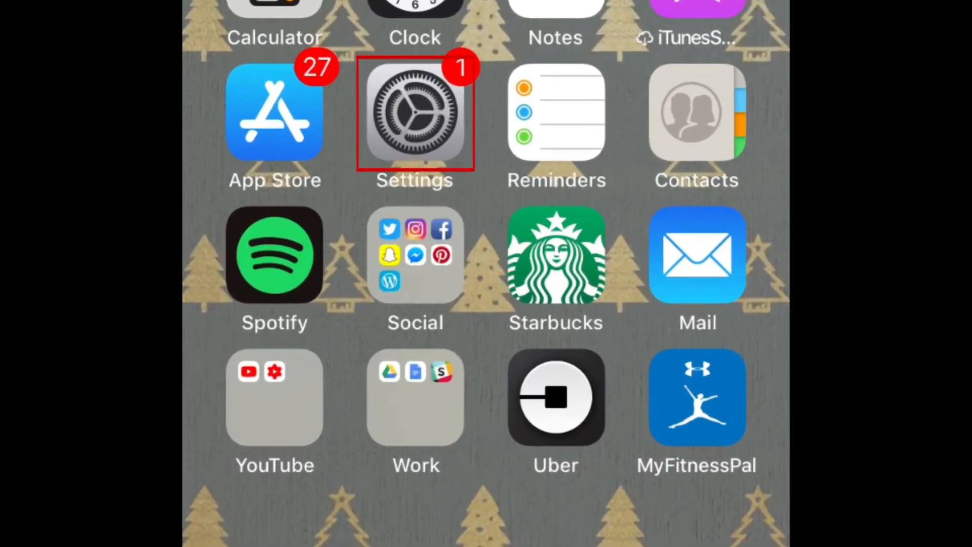
Step: In iOS Settings > Accounts & Passwords, choose Google as the account to add
{"action": "left_click", "coordinate": [415, 112]}
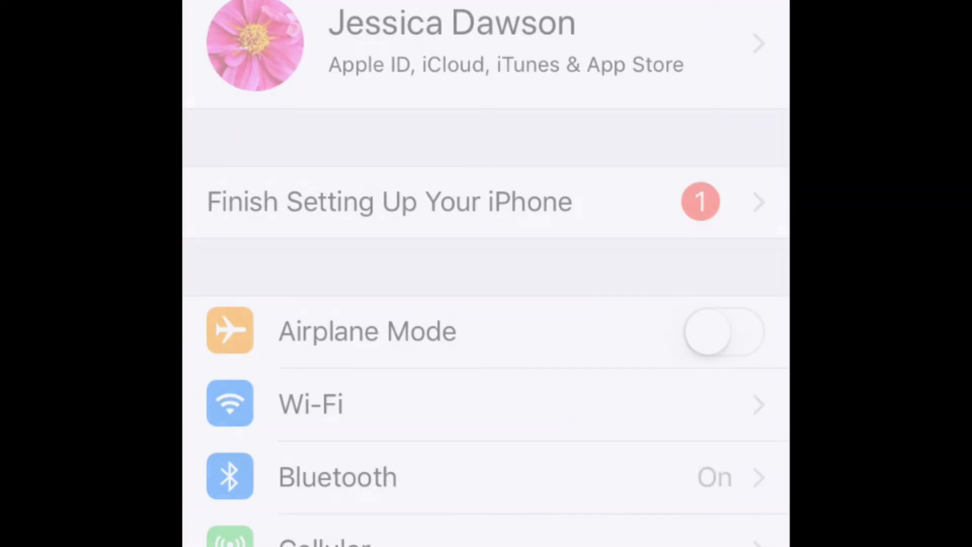
{"action": "scroll", "scroll_direction": "down", "scroll_amount": 3}
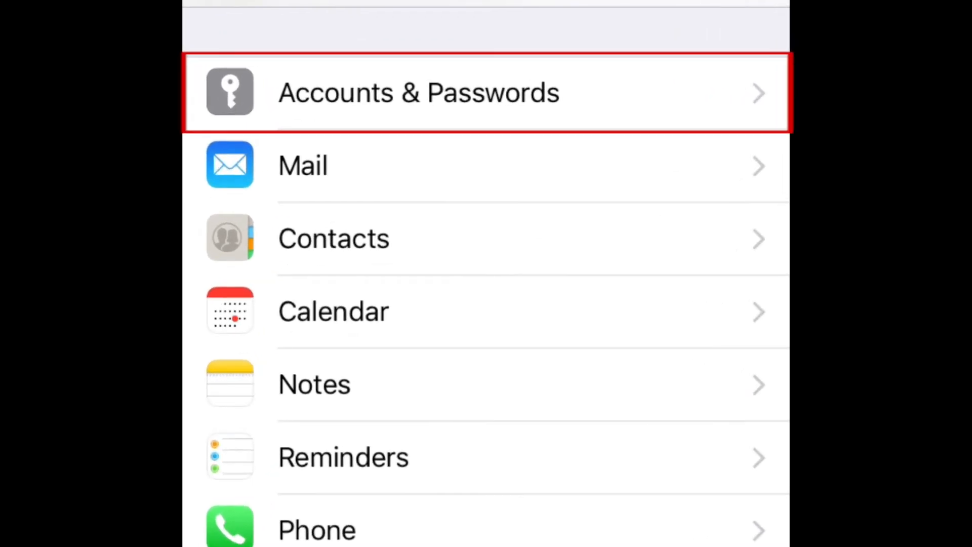
{"action": "left_click", "coordinate": [418, 92]}
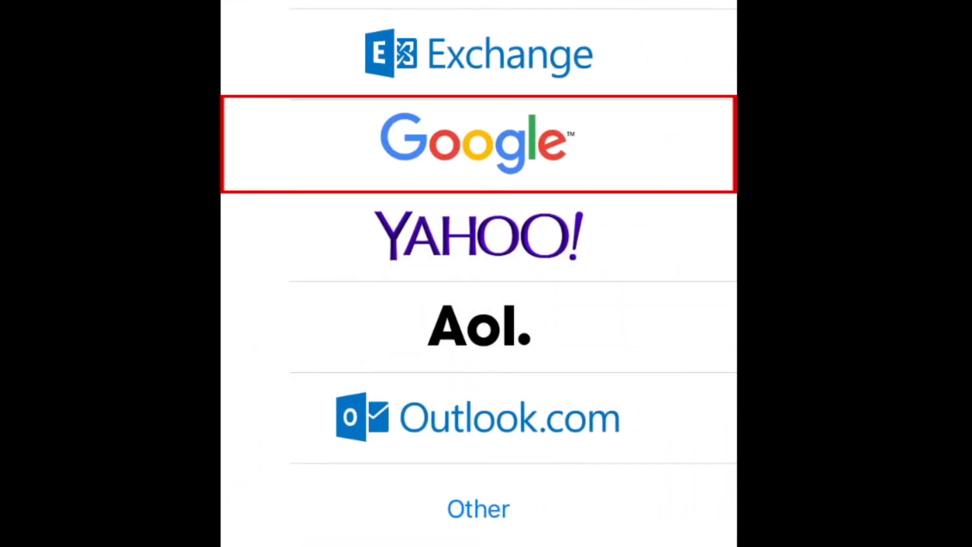
{"action": "left_click", "coordinate": [477, 145]}
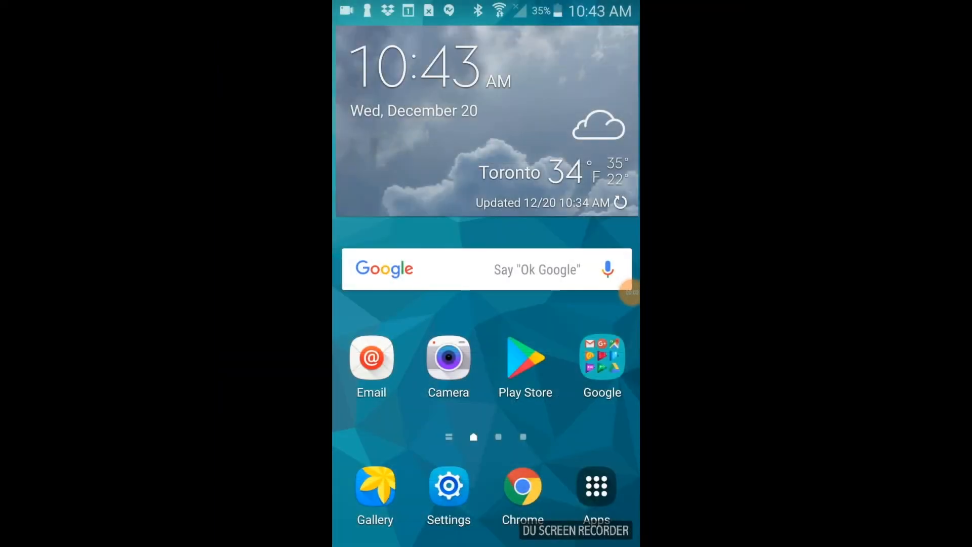
Step: Open the Android Calendar from Apps to the December 2017 month view
{"action": "left_click", "coordinate": [595, 485]}
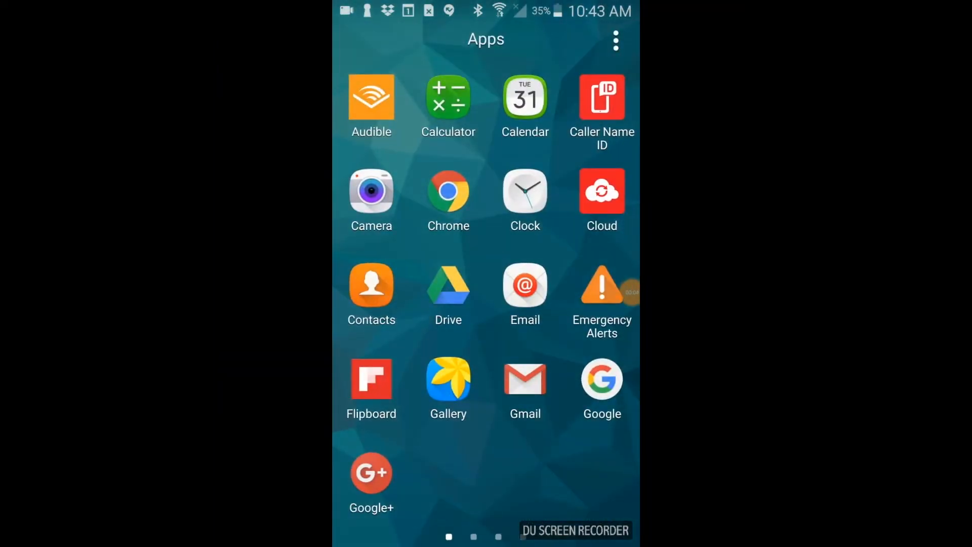
{"action": "left_click", "coordinate": [523, 96]}
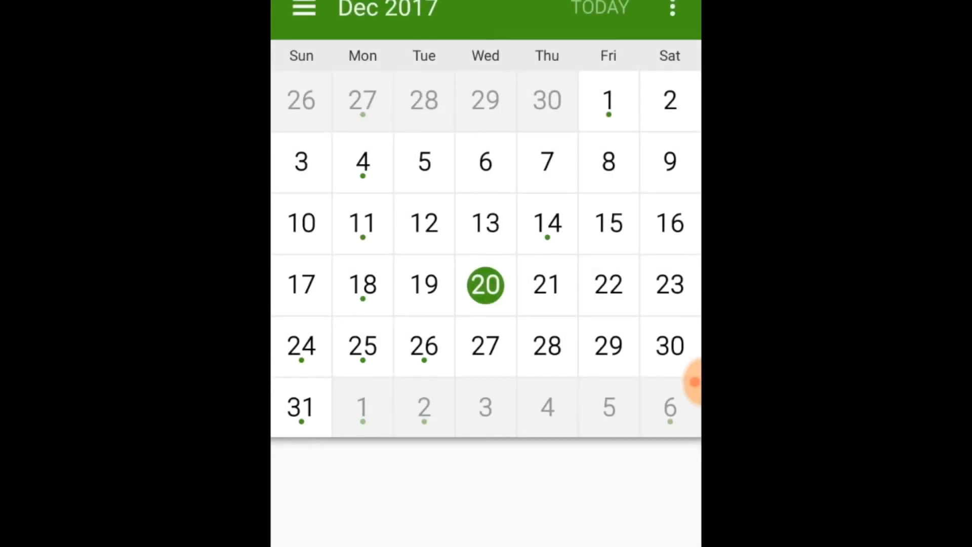
{"action": "left_click", "coordinate": [363, 285]}
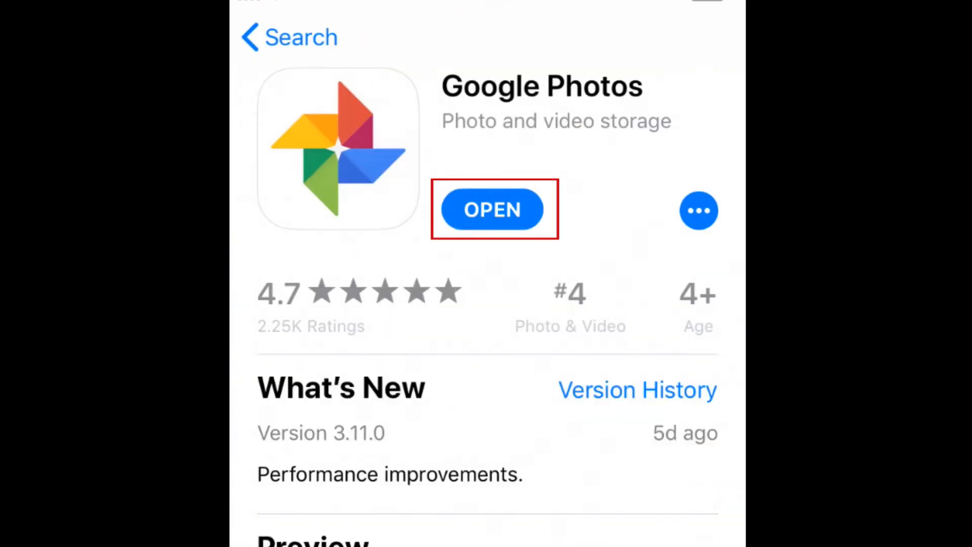
Step: Launch Google Photos on the iPhone, allow photo library access and confirm backup settings
{"action": "left_click", "coordinate": [493, 209]}
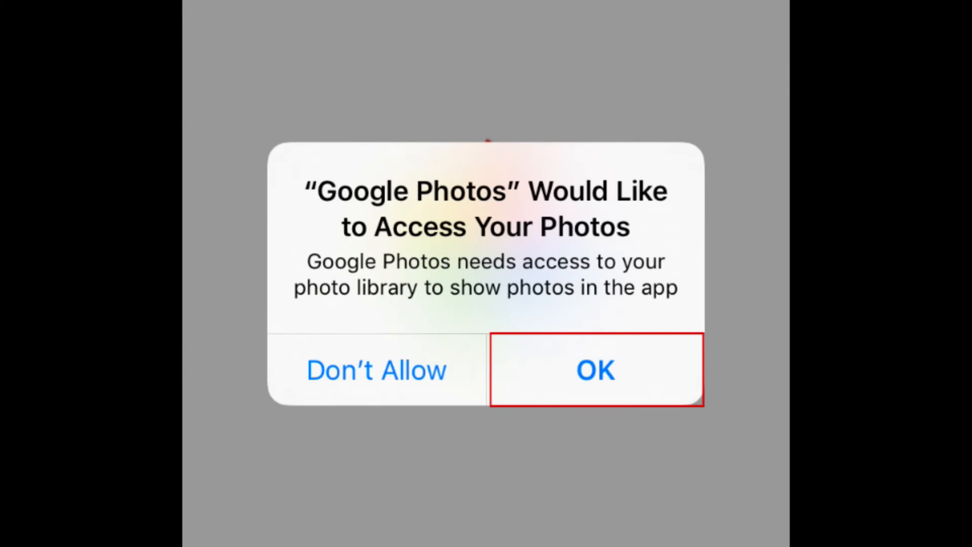
{"action": "left_click", "coordinate": [594, 370]}
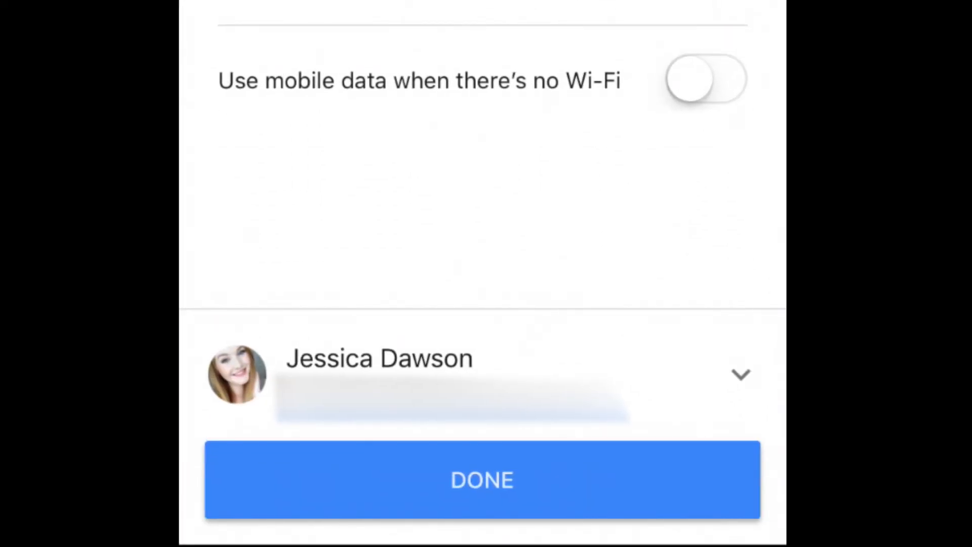
{"action": "left_click", "coordinate": [706, 79]}
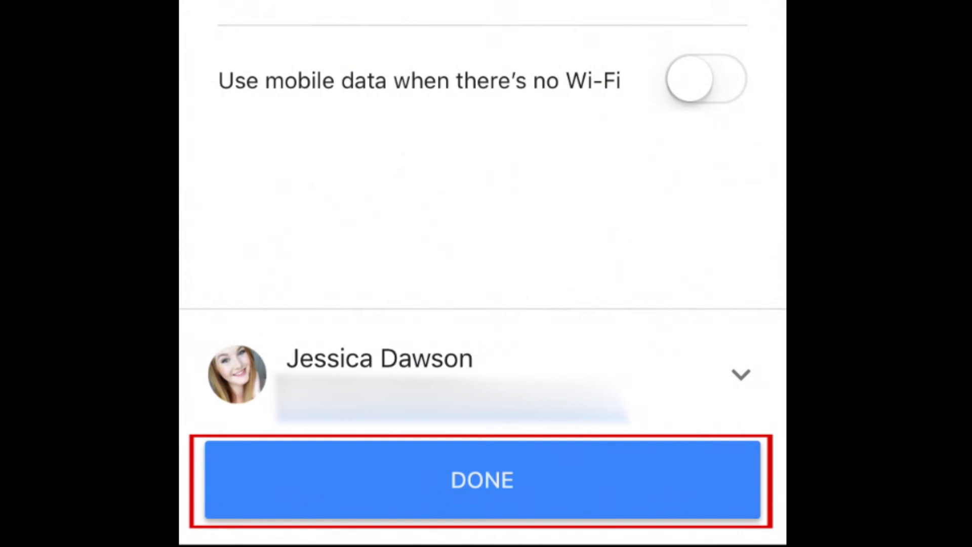
{"action": "left_click", "coordinate": [482, 480]}
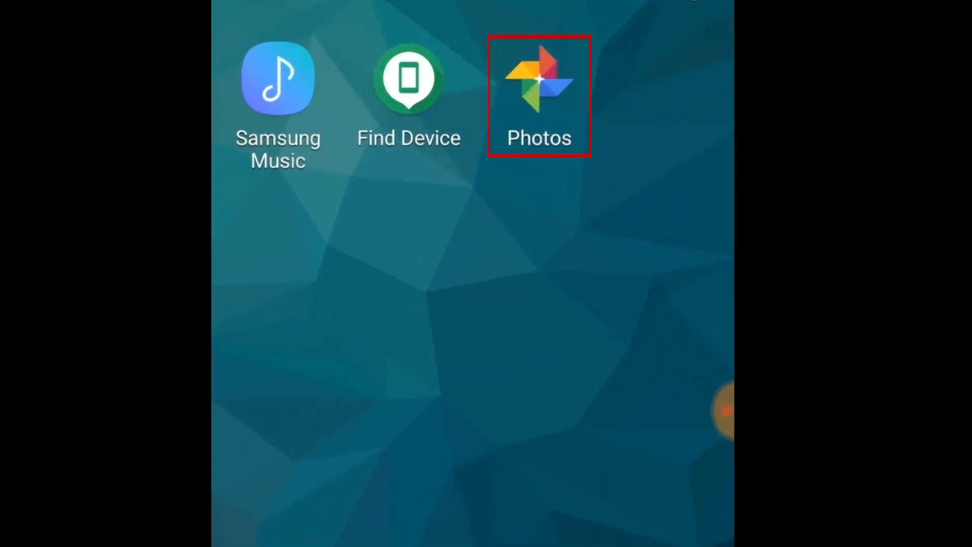
Step: Open Google Photos on the Android phone and scroll the library to the Jul 22 photos
{"action": "left_click", "coordinate": [538, 81]}
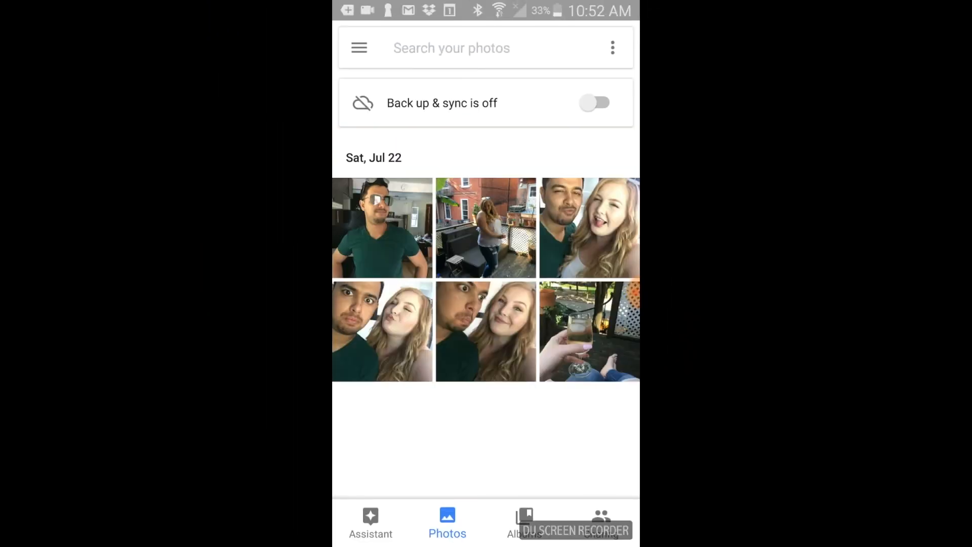
{"action": "scroll", "scroll_direction": "down", "scroll_amount": 3}
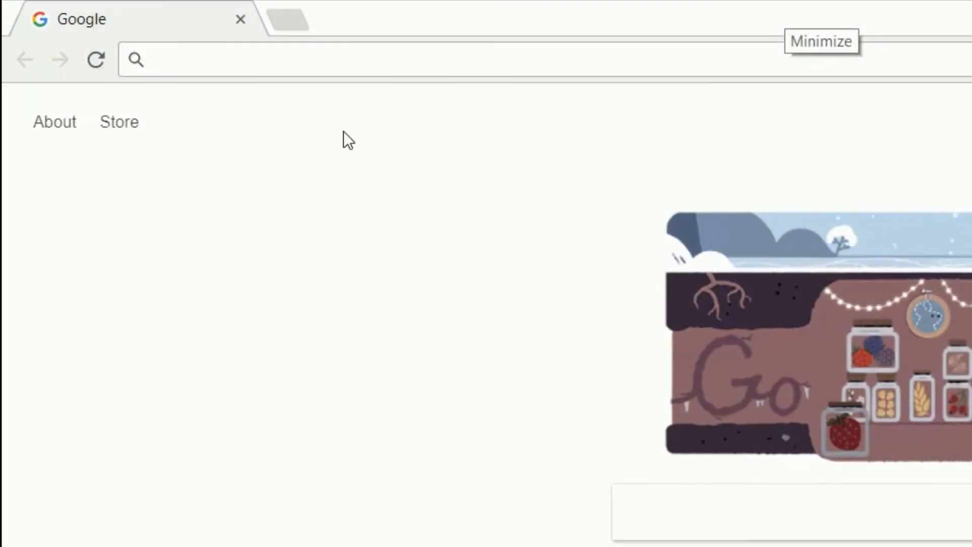
Step: Search Google for Music Manager, reach the Google Play support page and start the download
{"action": "type", "text": "download music manager"}
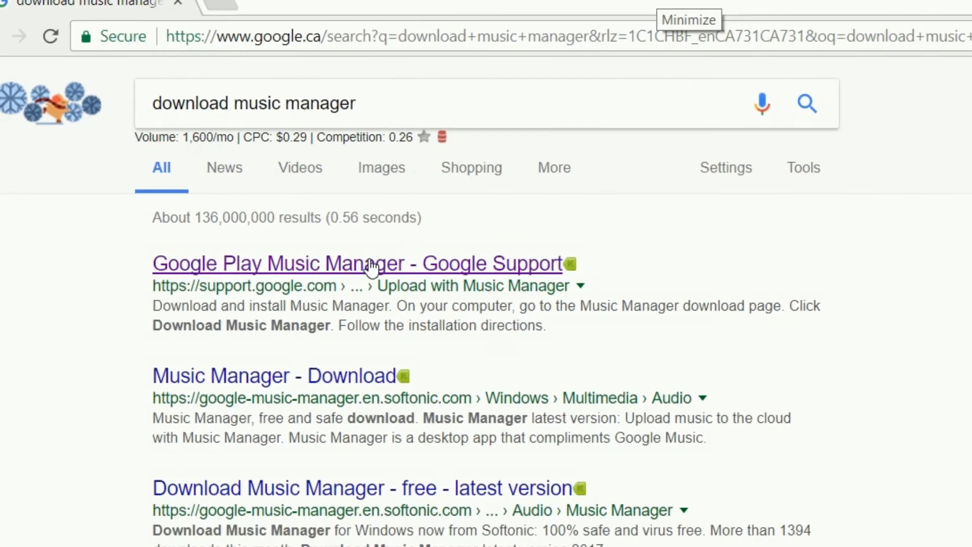
{"action": "left_click", "coordinate": [357, 263]}
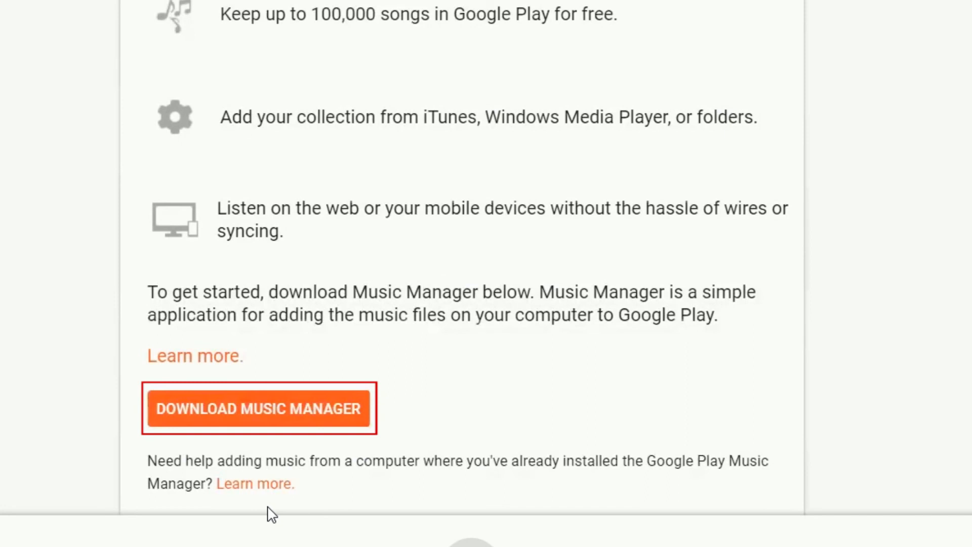
{"action": "left_click", "coordinate": [258, 408]}
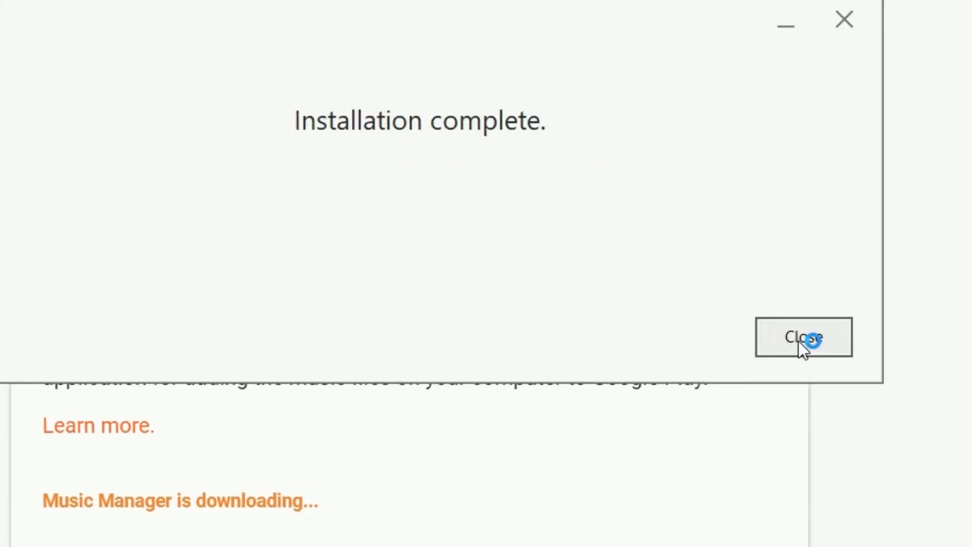
Step: Finish installation, keep iTunes as library, upload all songs and playlists plus future additions
{"action": "left_click", "coordinate": [803, 336]}
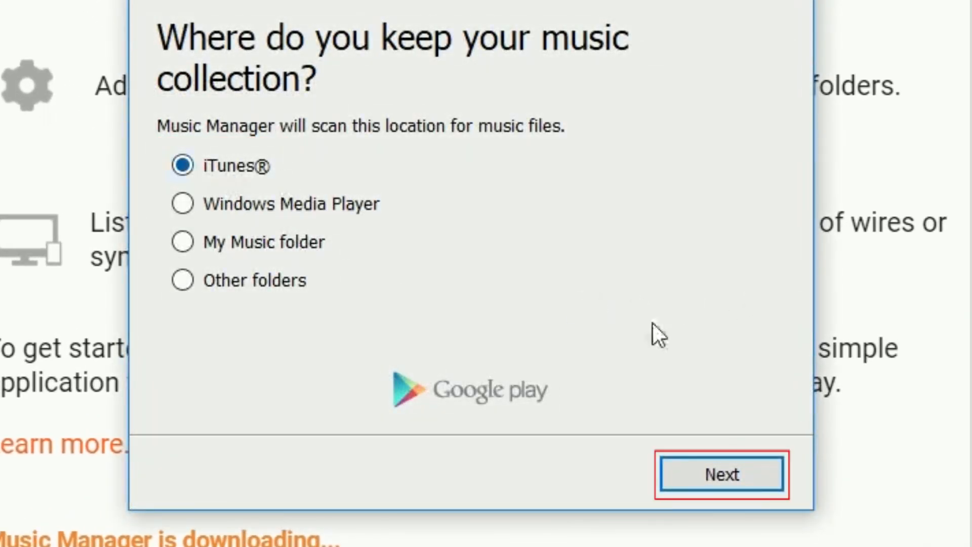
{"action": "left_click", "coordinate": [720, 474]}
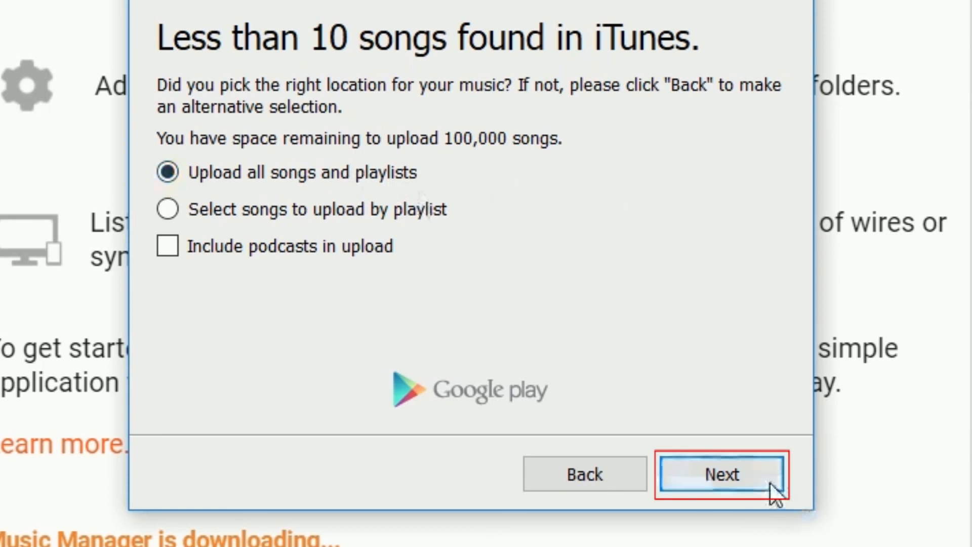
{"action": "left_click", "coordinate": [721, 474]}
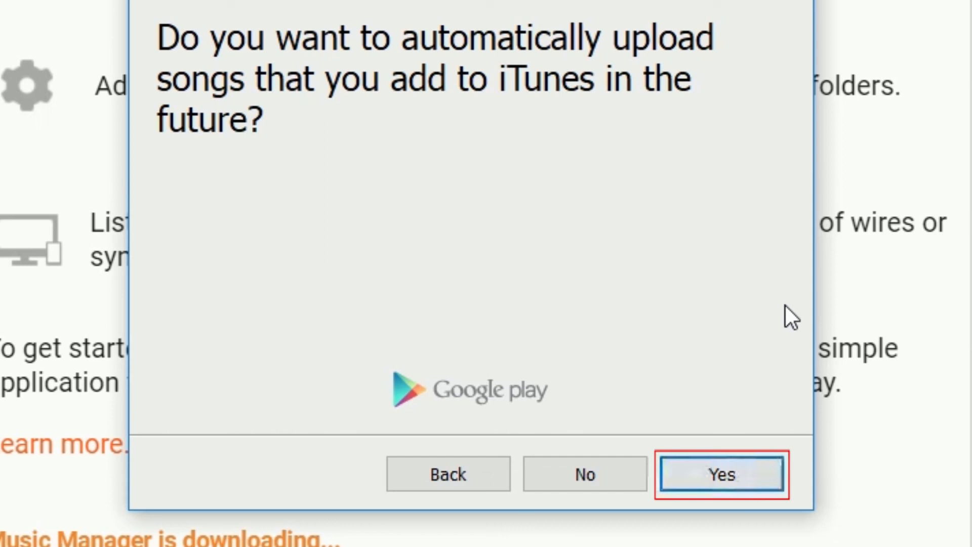
{"action": "left_click", "coordinate": [721, 473]}
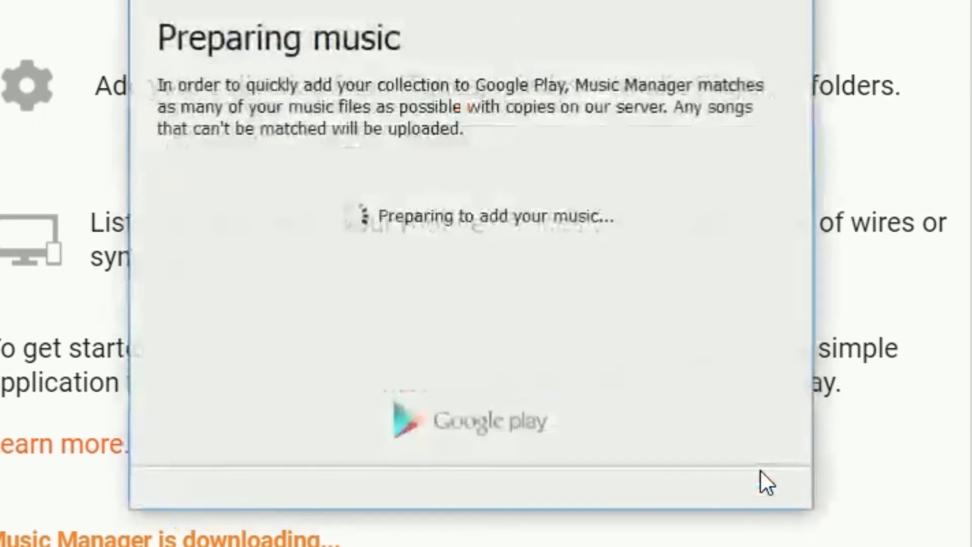